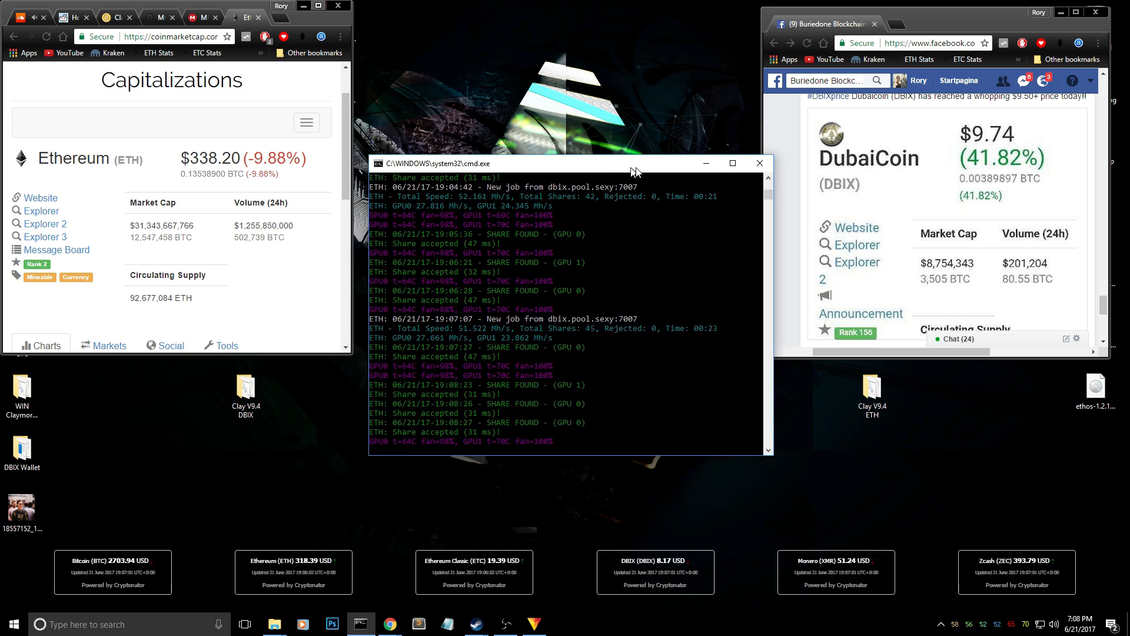
{"action": "left_click_drag", "start_coordinate": [566, 163], "coordinate": [904, 200]}
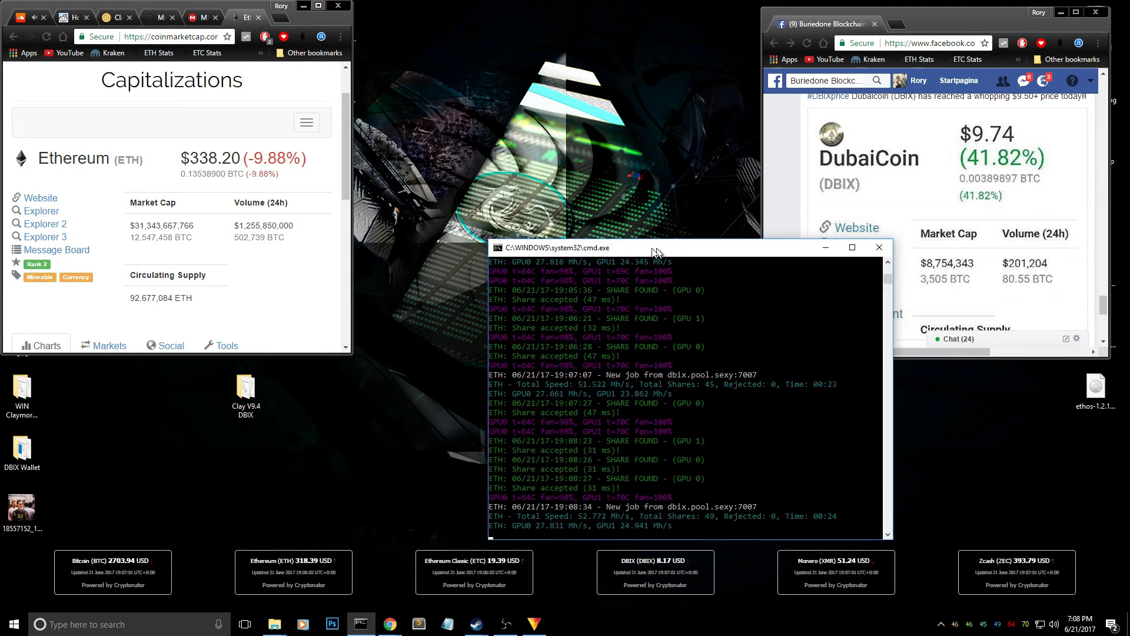
{"action": "left_click_drag", "start_coordinate": [654, 247], "coordinate": [523, 163]}
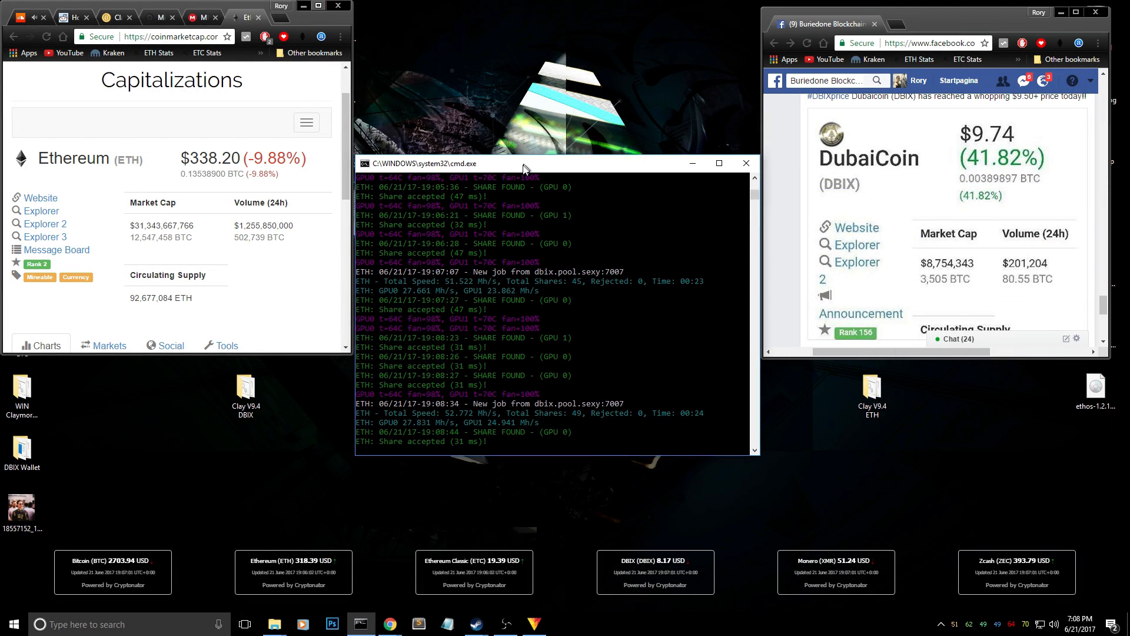